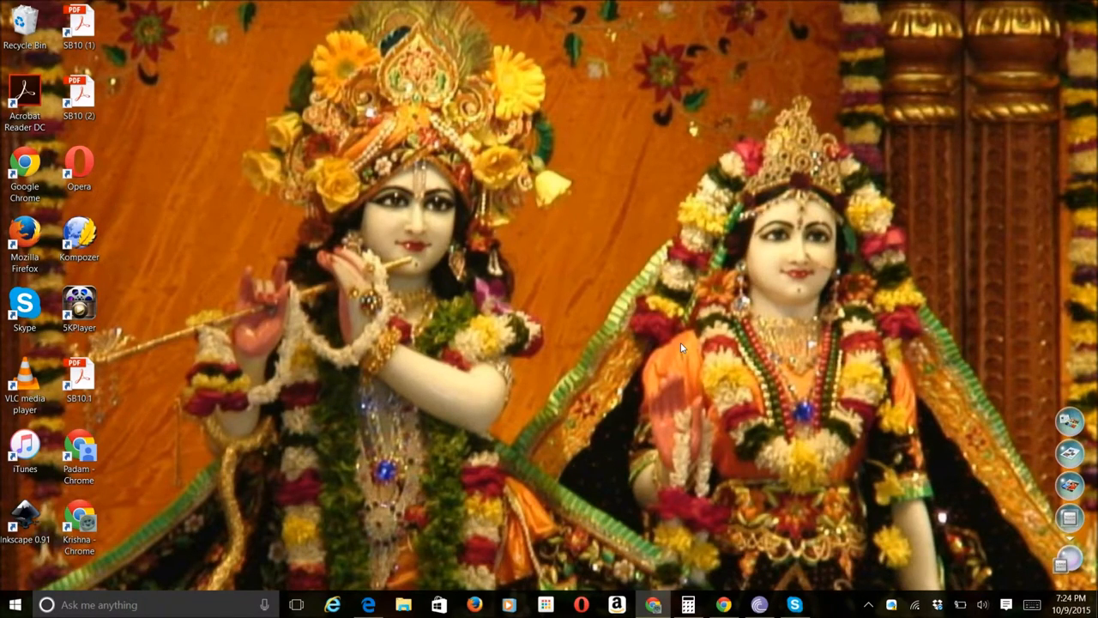
pyautogui.moveTo(985, 442)
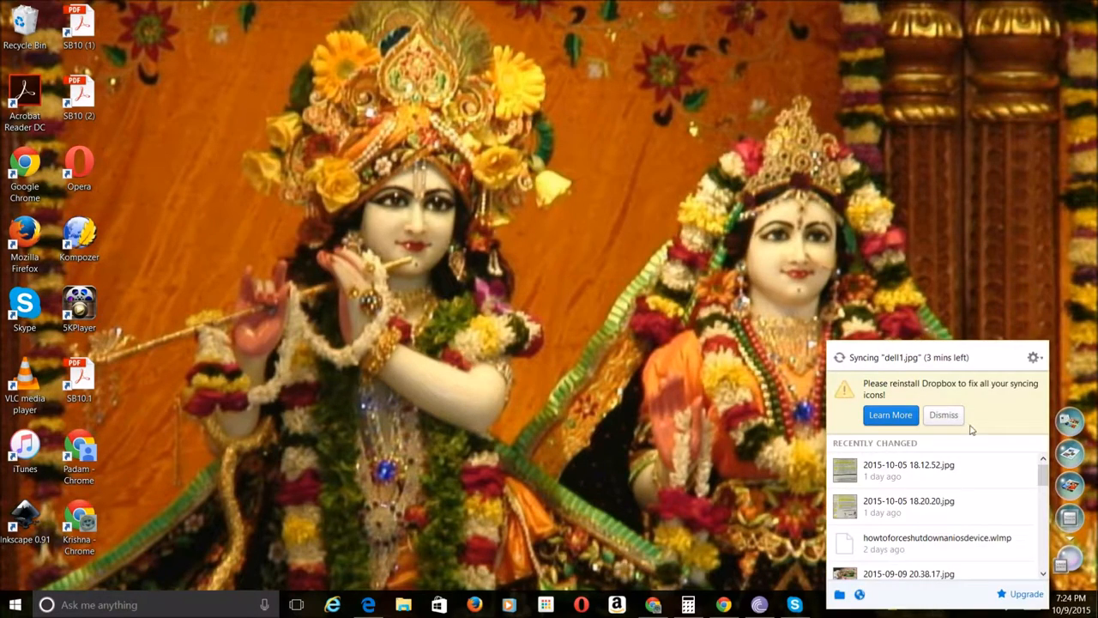
pyautogui.moveTo(889, 414)
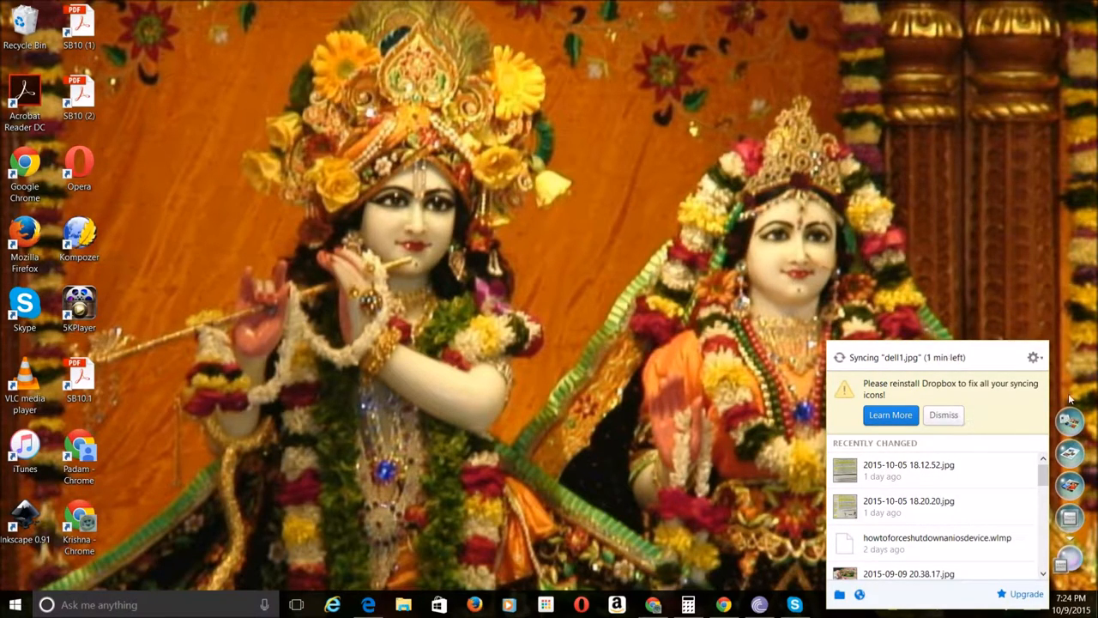
pyautogui.moveTo(992, 398)
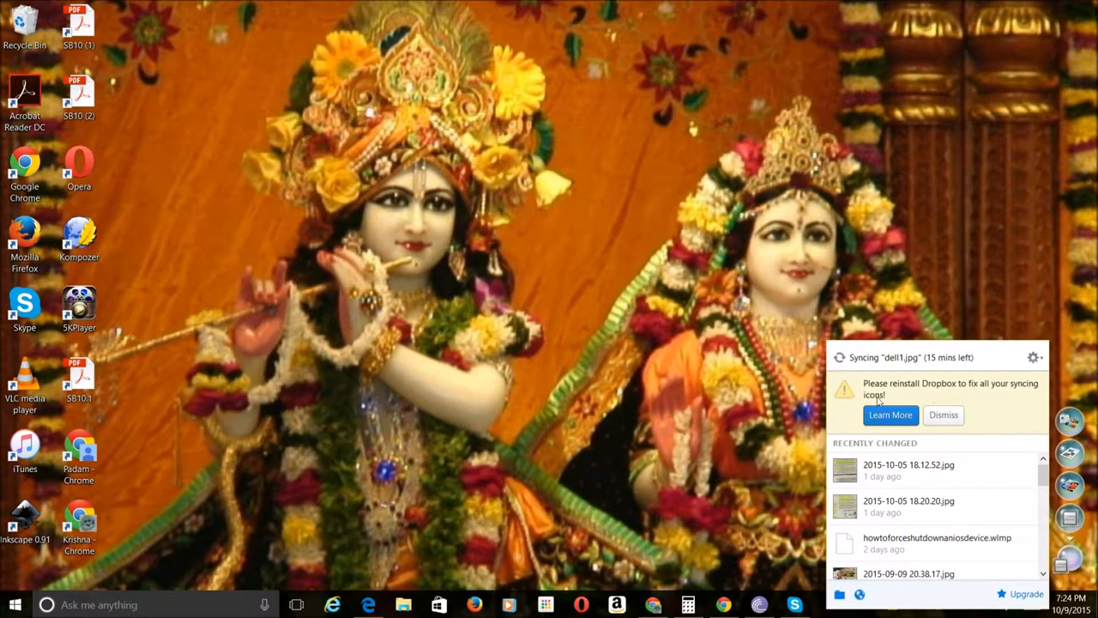
# - Read the missing sync icons help article, then head to dropbox.com/home in Edge
pyautogui.click(943, 414)
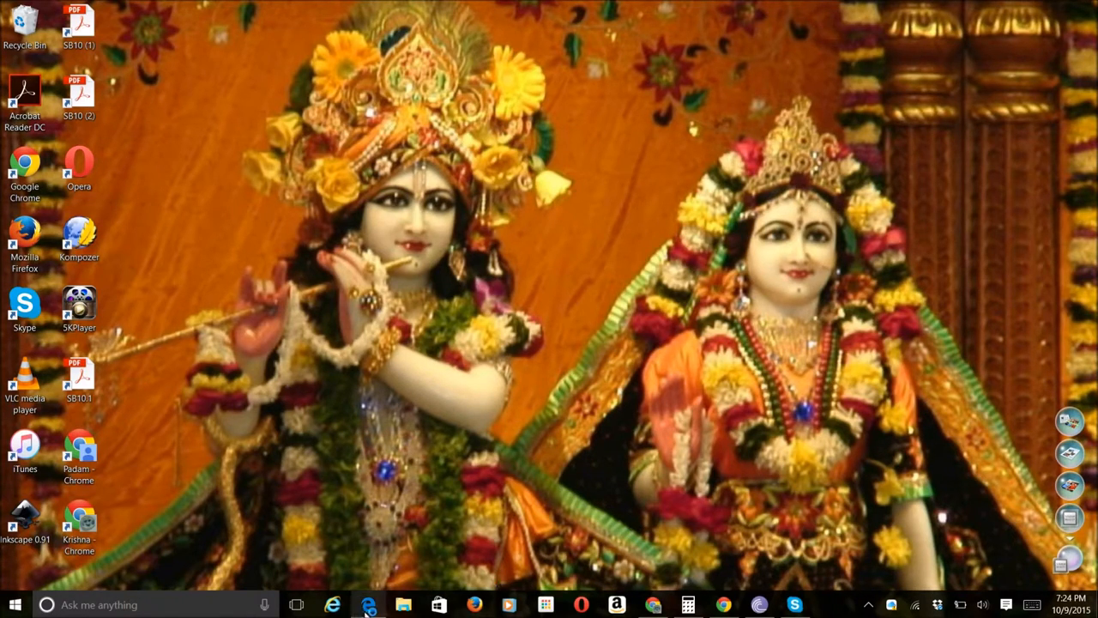
pyautogui.click(365, 605)
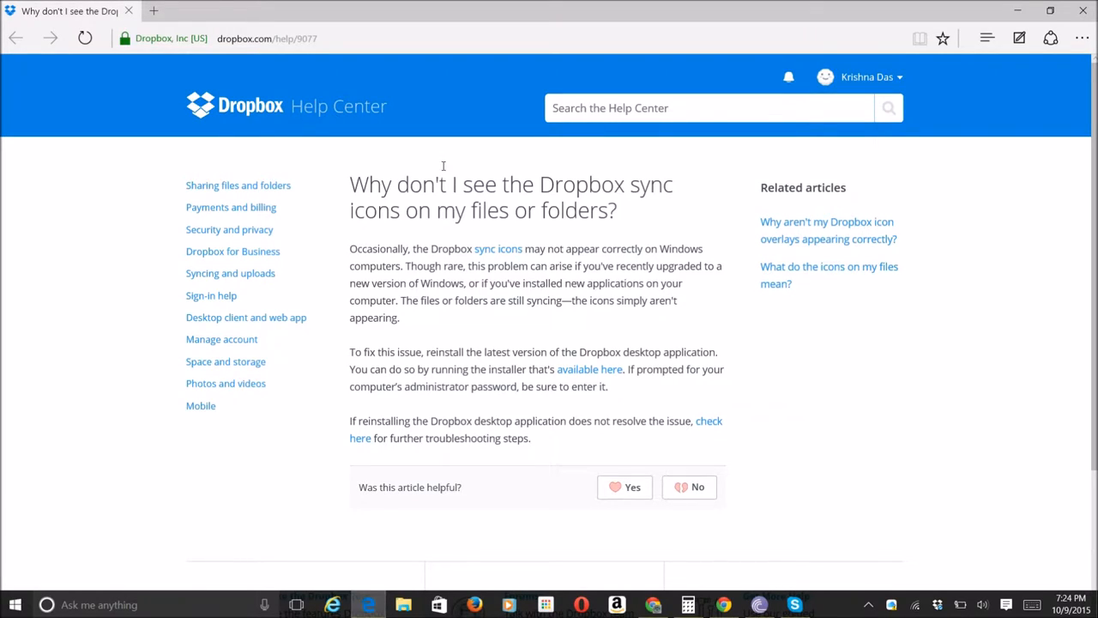
pyautogui.moveTo(562, 313)
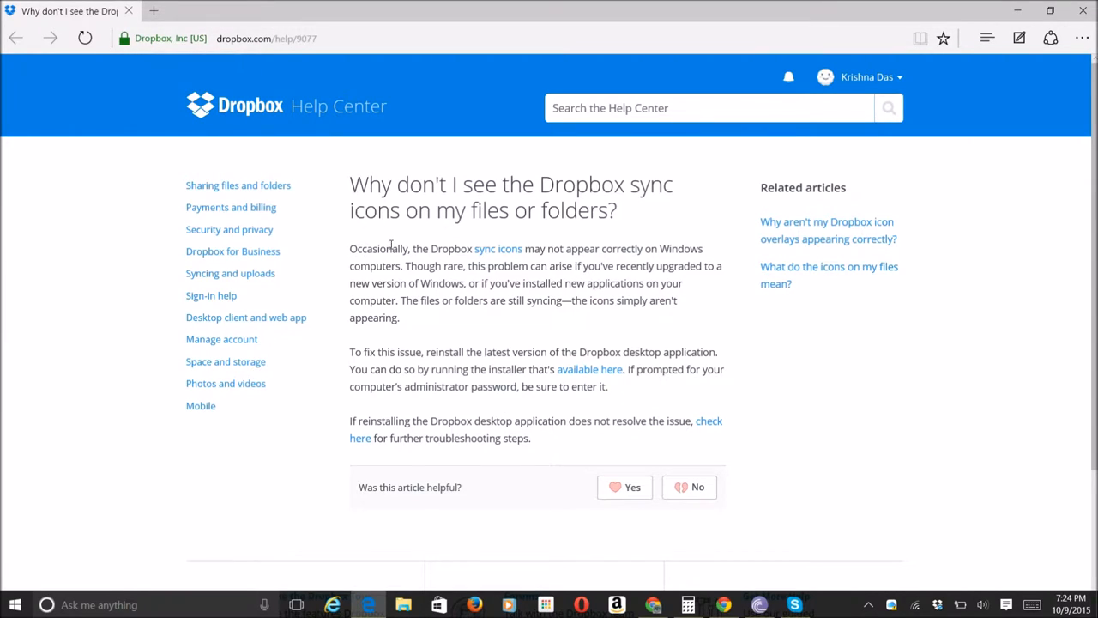
pyautogui.moveTo(520, 291)
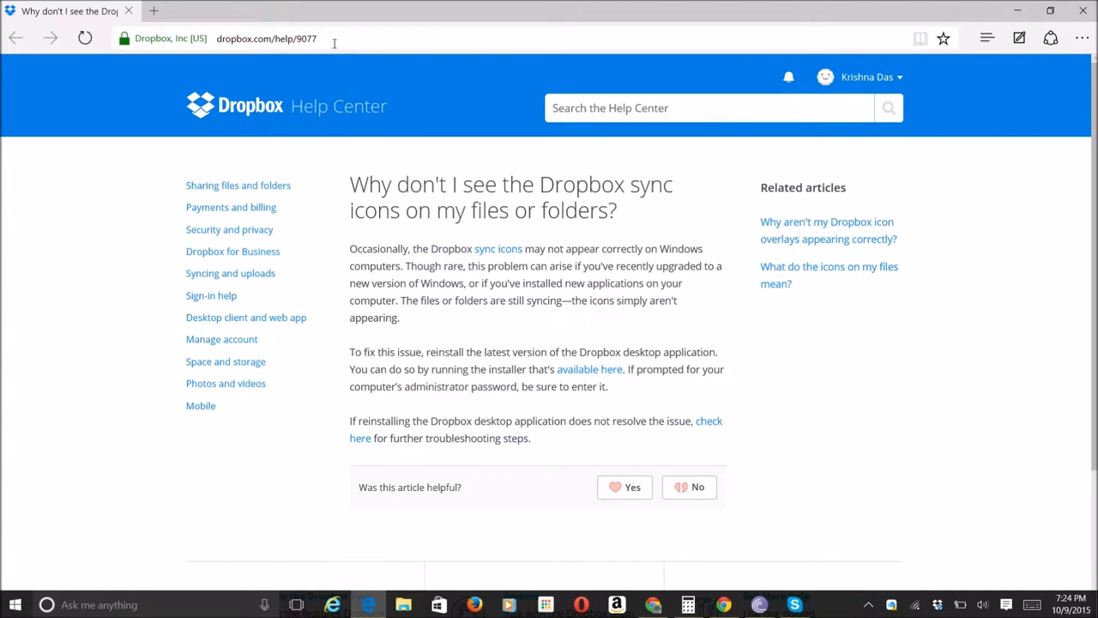
pyautogui.click(266, 37)
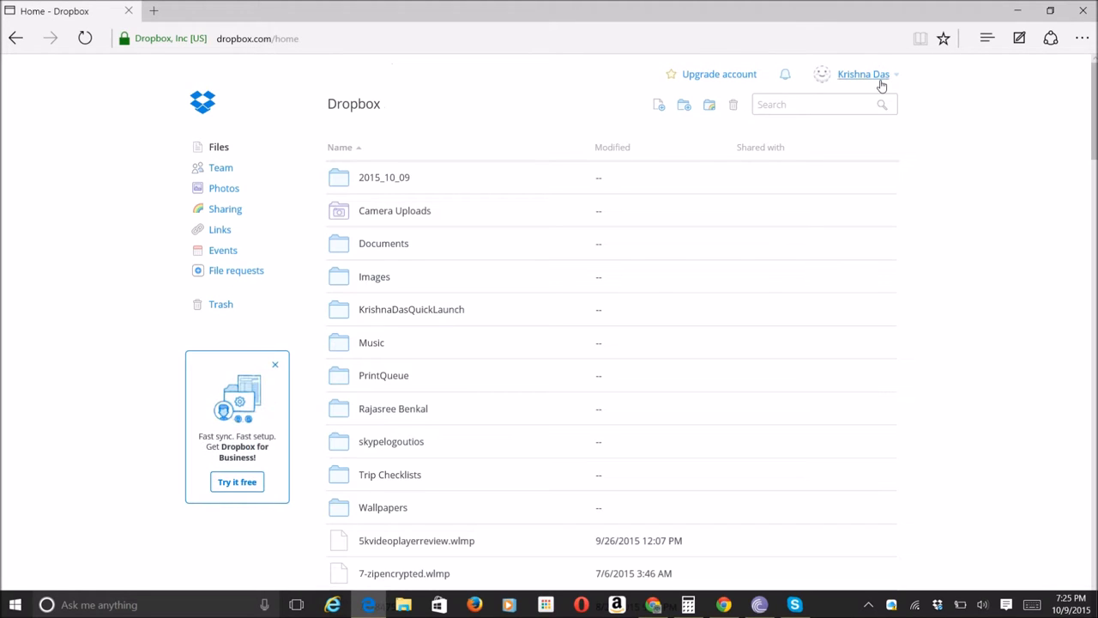
# - Go to dropbox.com/install via the account menu and start the Windows desktop app download
pyautogui.click(863, 73)
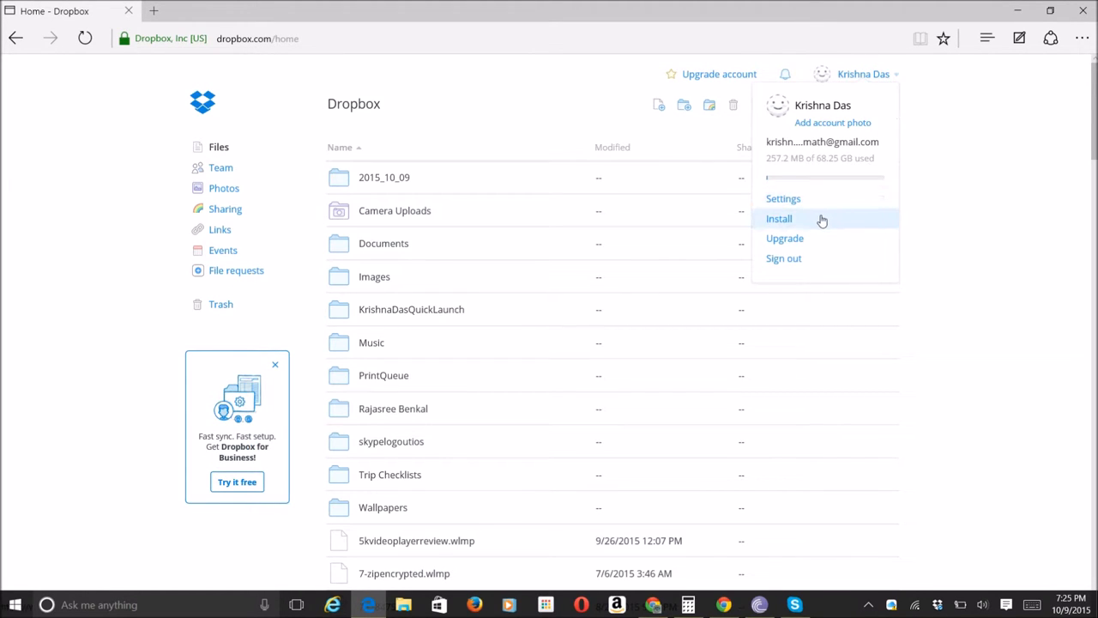
pyautogui.click(779, 217)
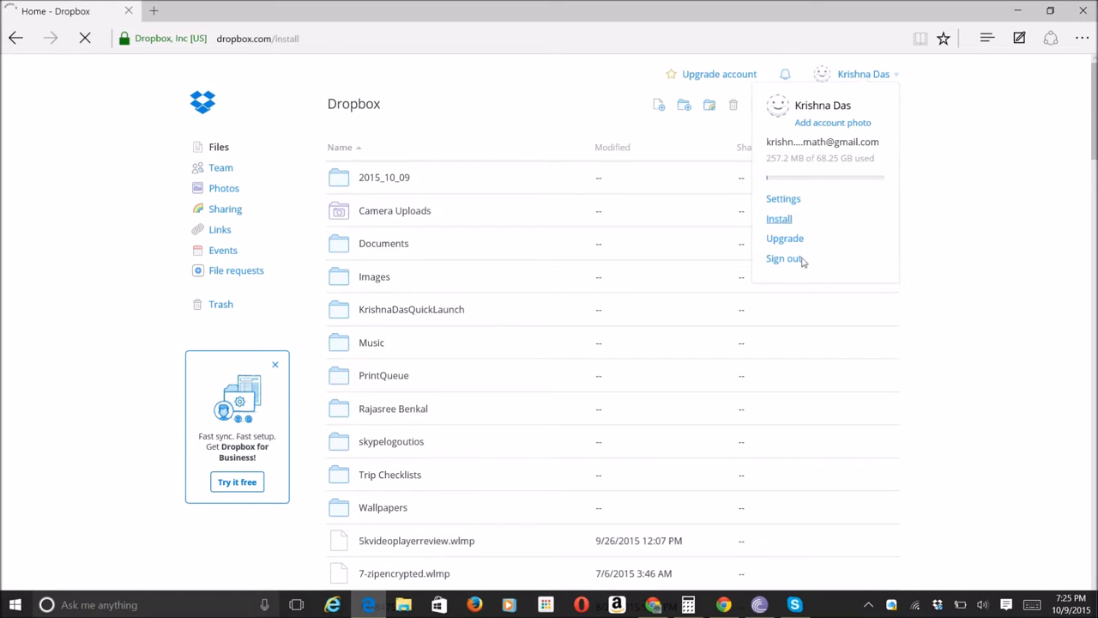
pyautogui.click(779, 219)
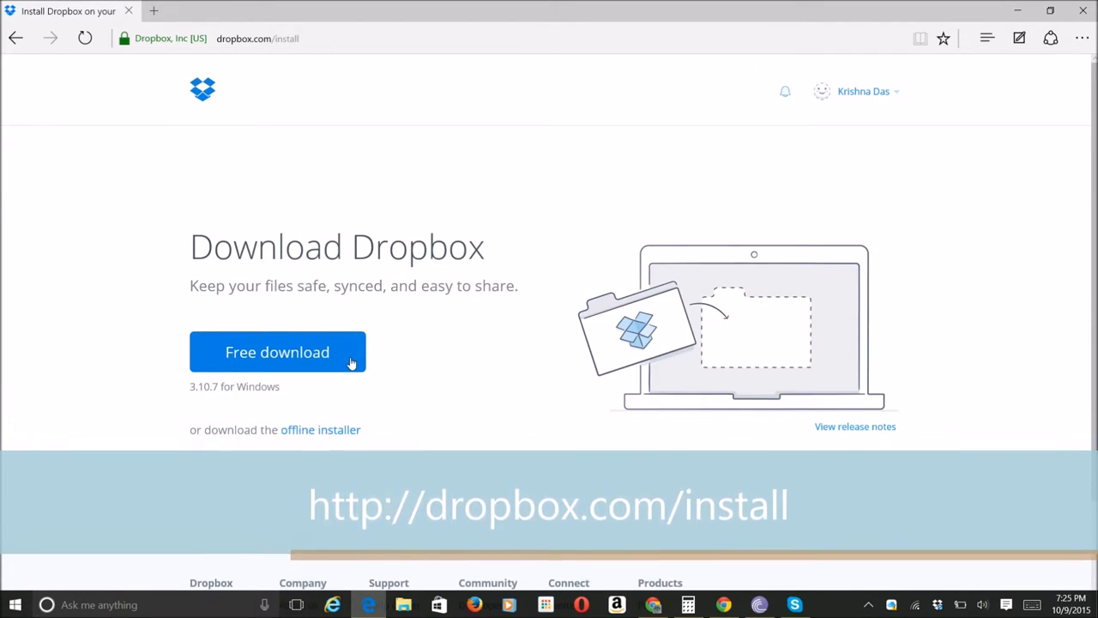
pyautogui.click(277, 352)
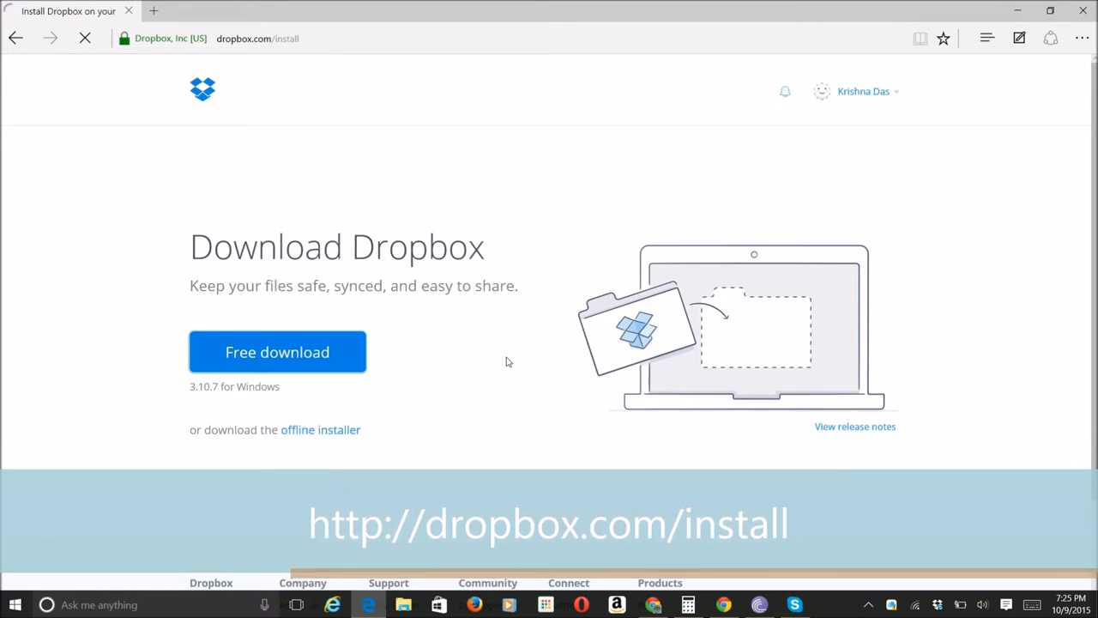
pyautogui.click(277, 352)
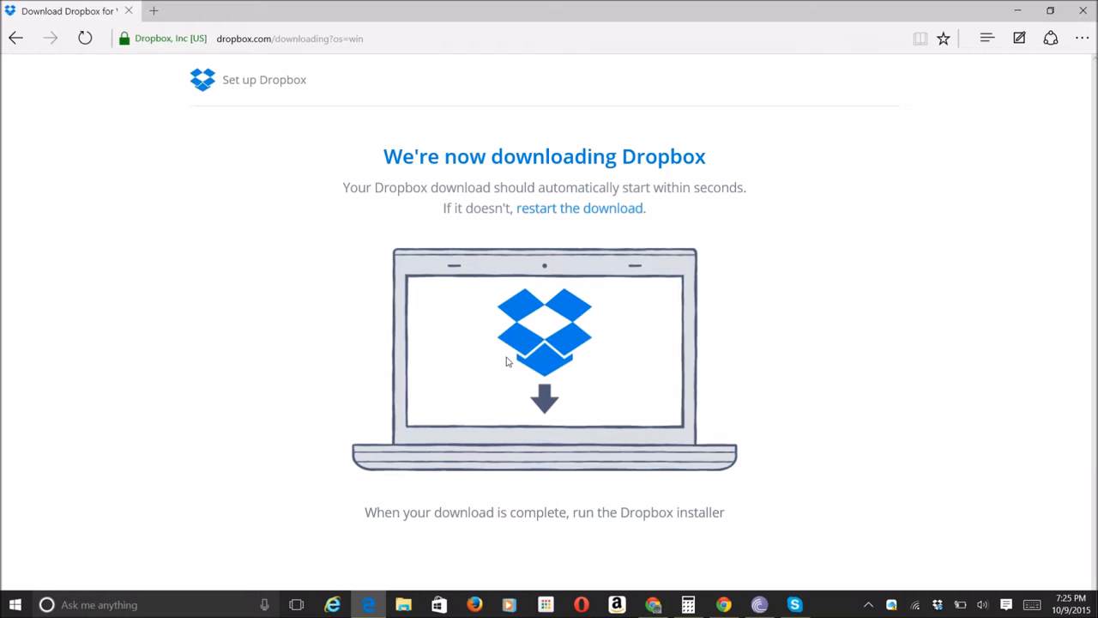
pyautogui.moveTo(654, 518)
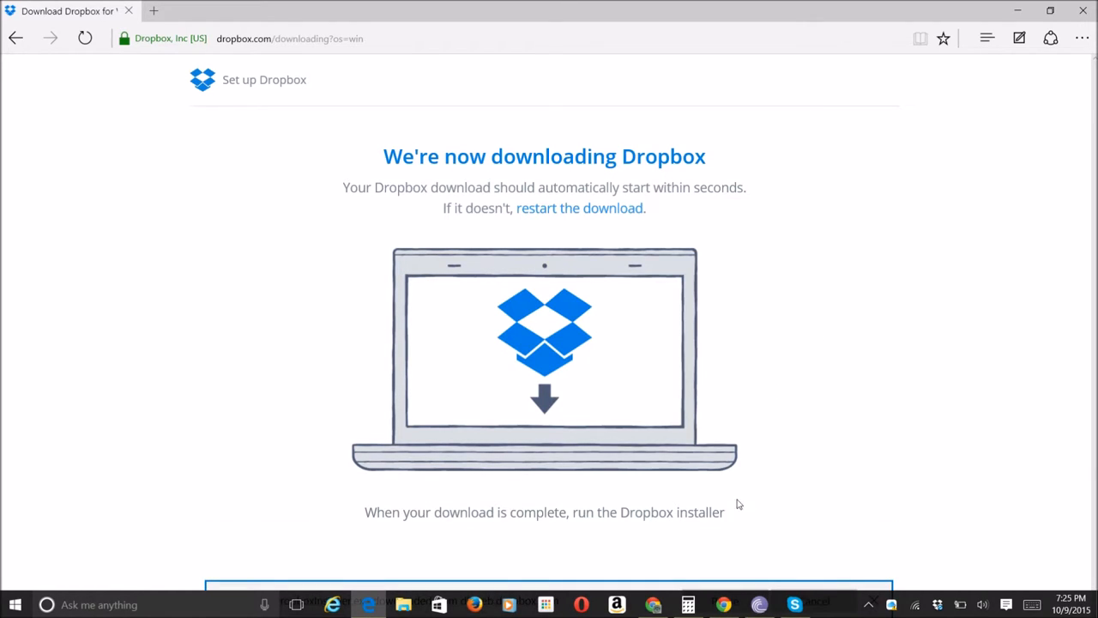
pyautogui.moveTo(719, 588)
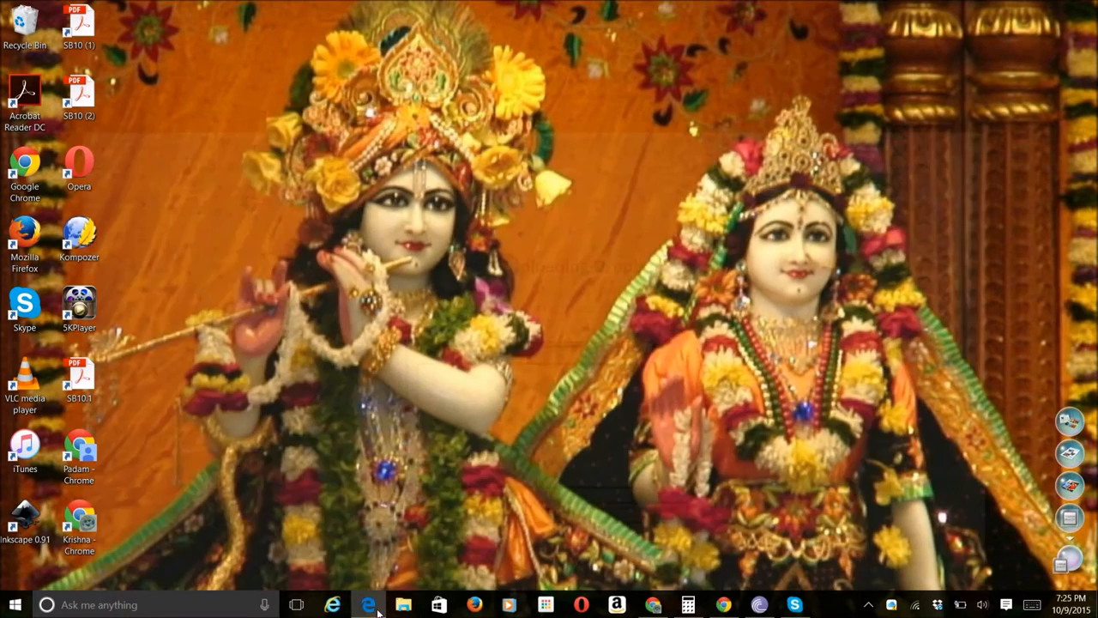
# - Restore the Dropbox download page in Edge and open File Explorer over it
pyautogui.click(368, 605)
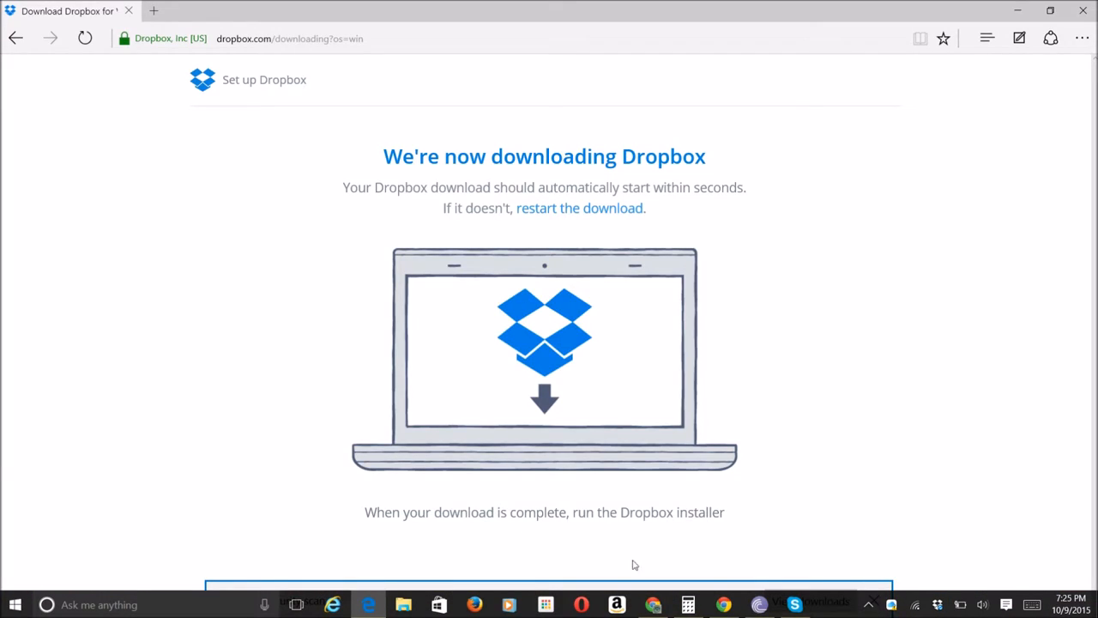
pyautogui.moveTo(847, 609)
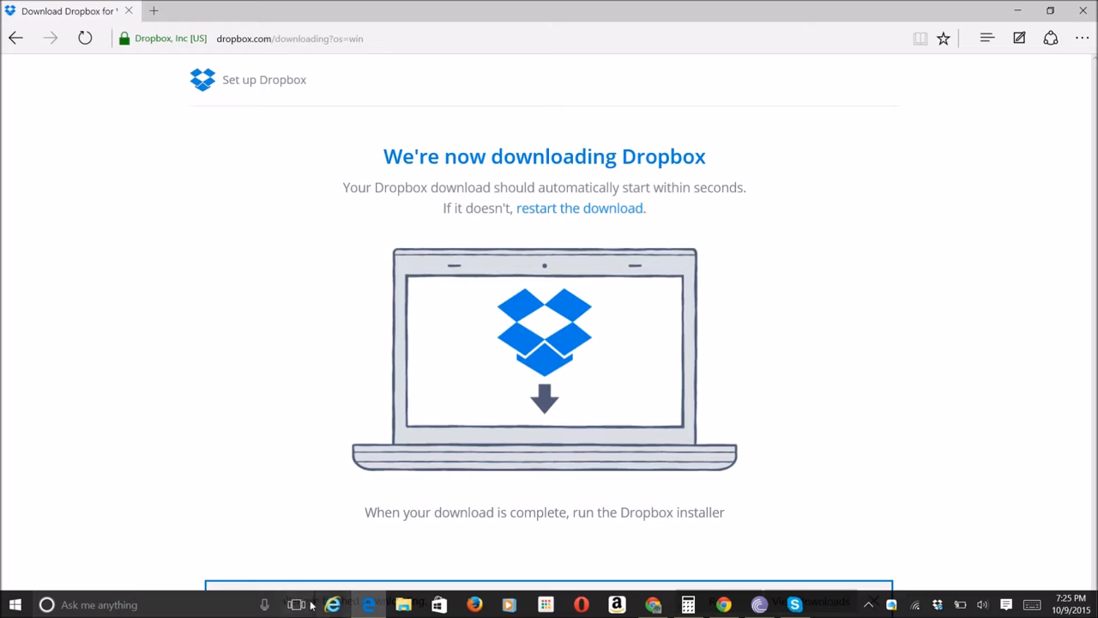
pyautogui.click(402, 604)
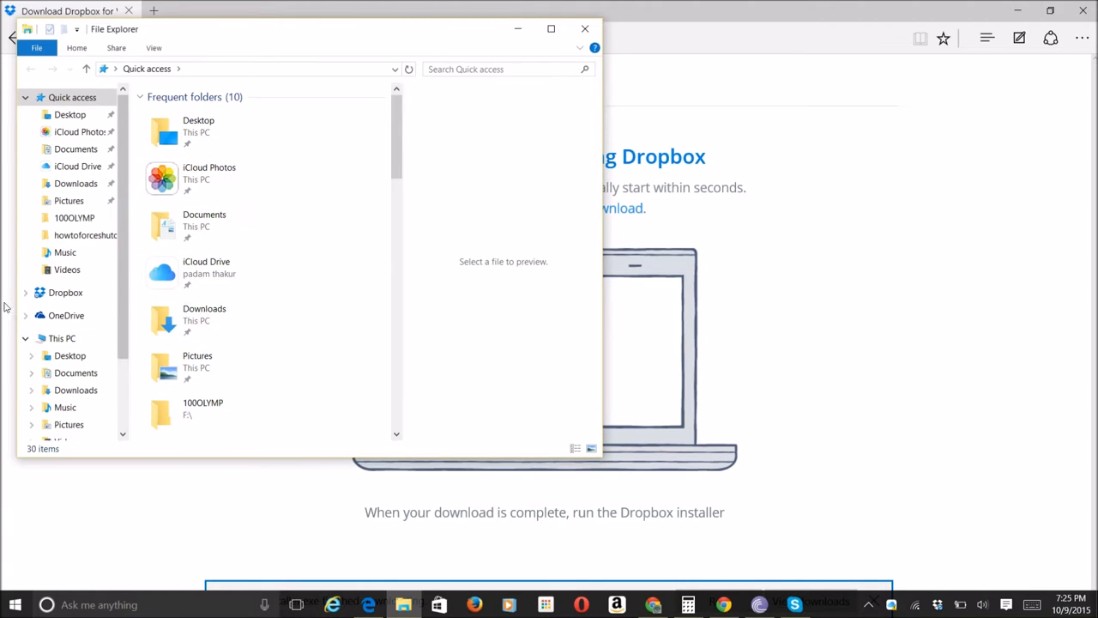
# - Search the Downloads folder for 'dropbox' and select the DropboxInstaller file
pyautogui.click(75, 182)
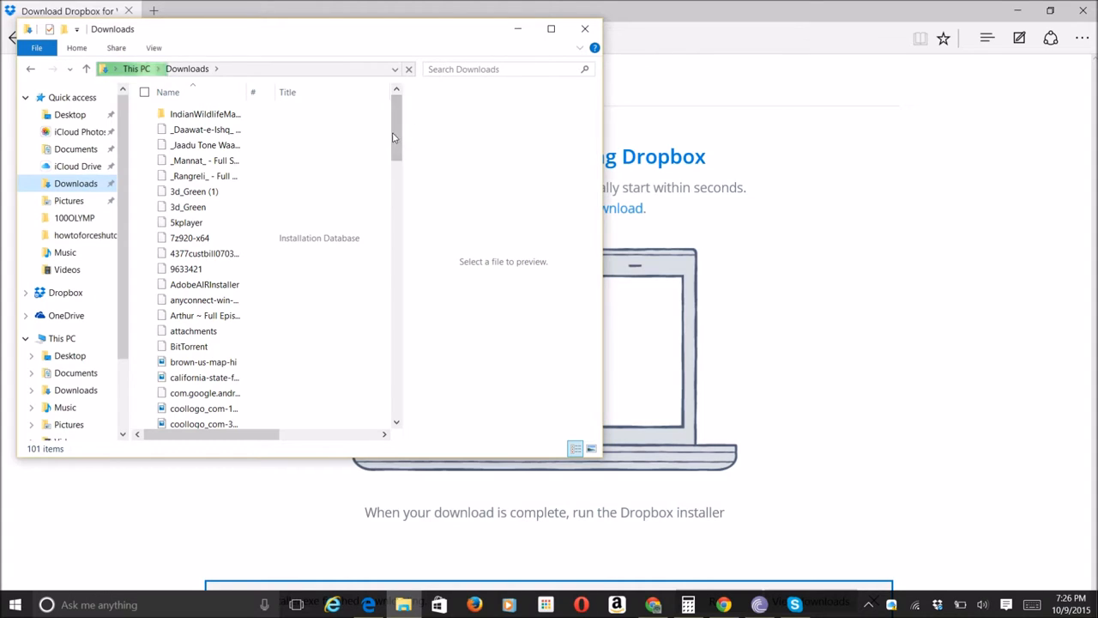
pyautogui.click(205, 145)
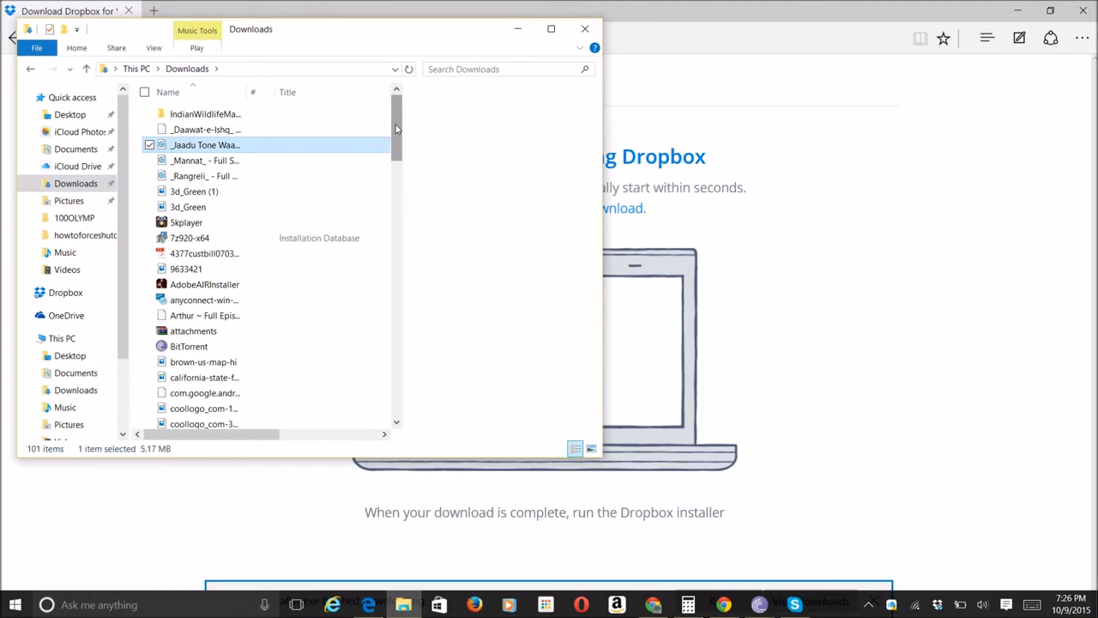
pyautogui.write('d')
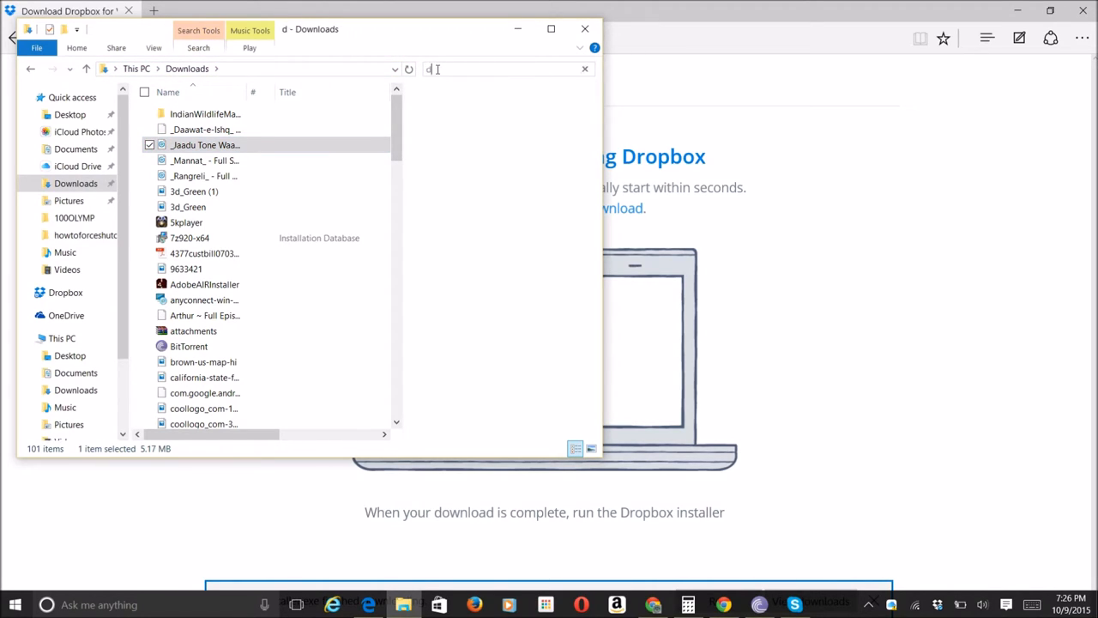
pyautogui.write('ropbox')
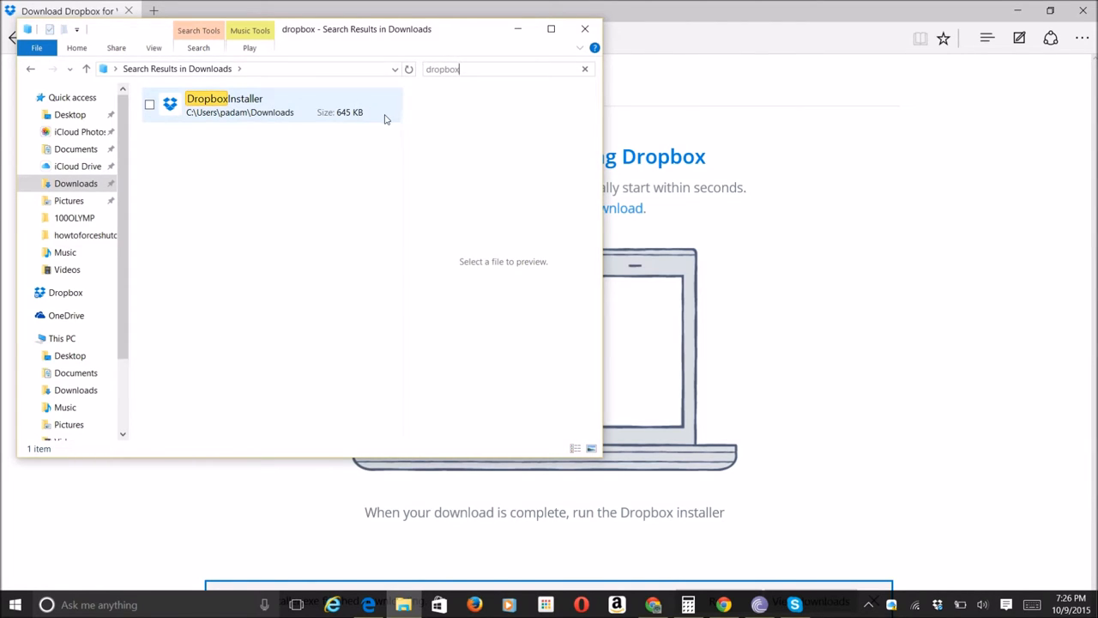
pyautogui.click(258, 105)
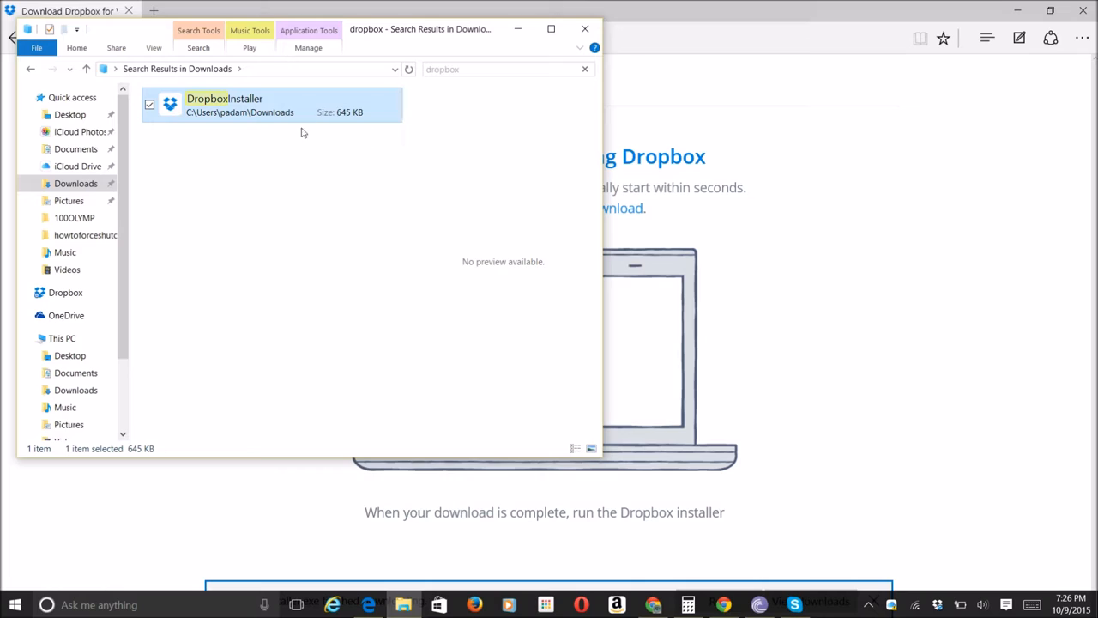
pyautogui.moveTo(361, 96)
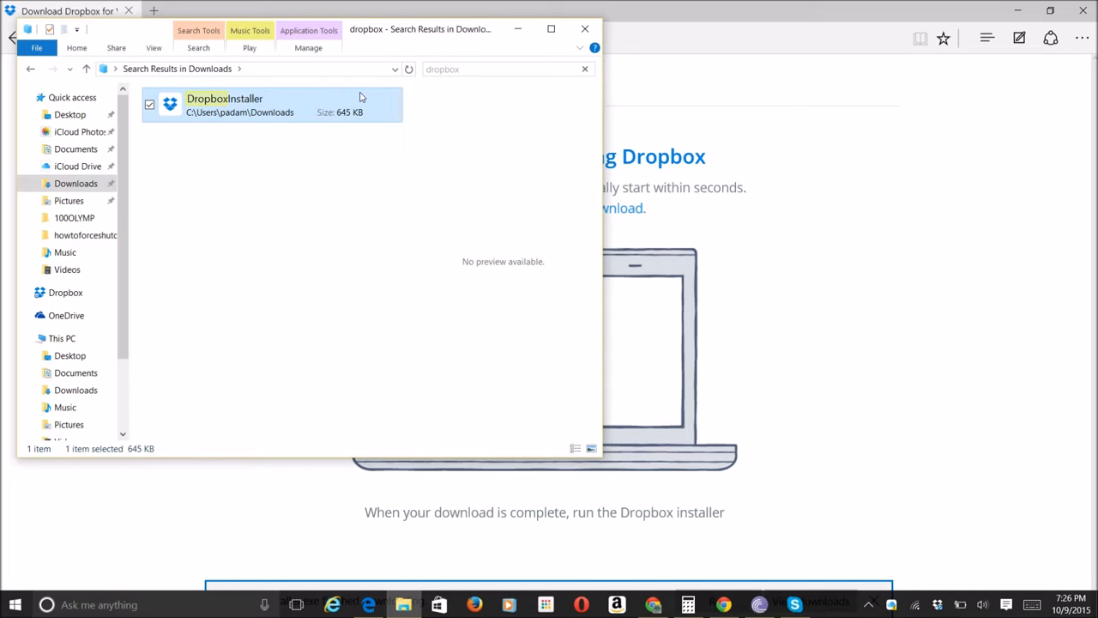
pyautogui.moveTo(463, 200)
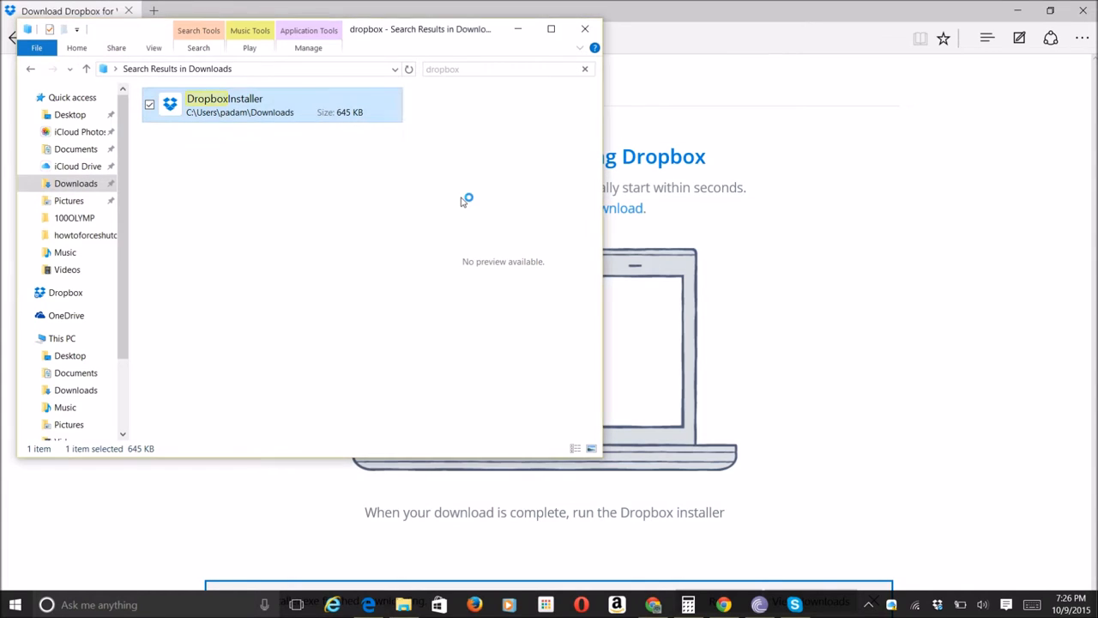
# - Run DropboxInstaller, then confirm in the tray panel that Dropbox shows 'Up to date'
pyautogui.doubleClick(224, 104)
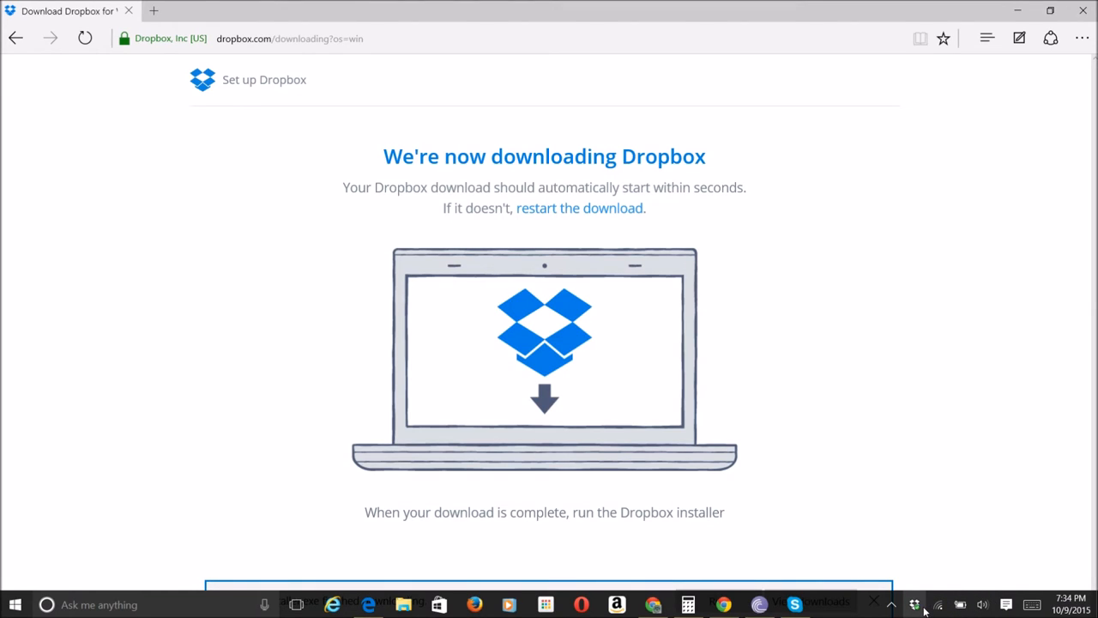
pyautogui.click(913, 604)
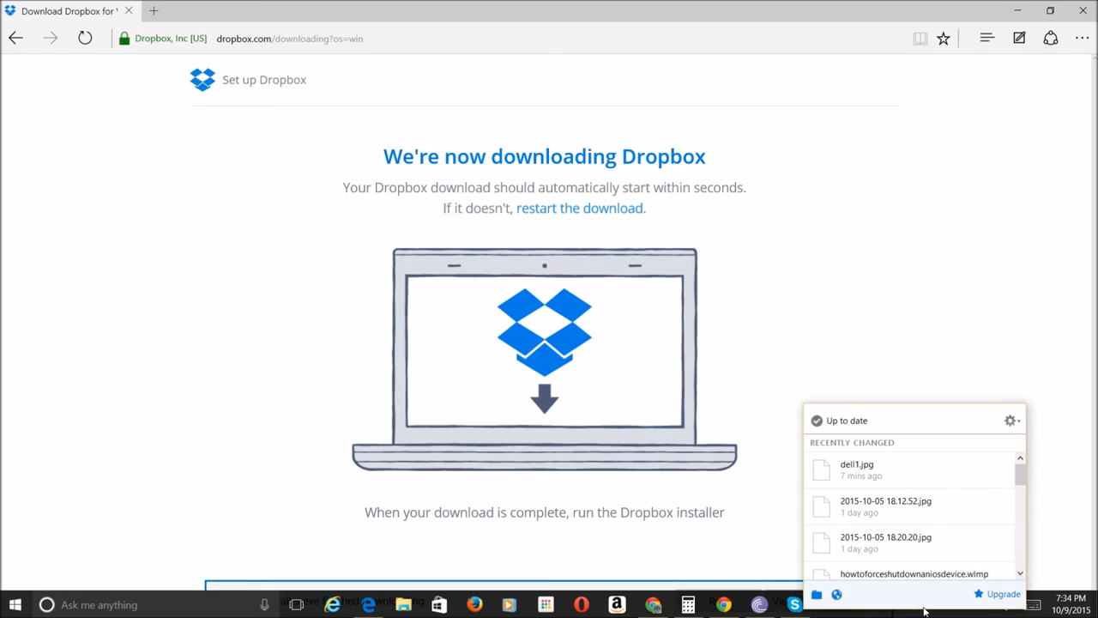